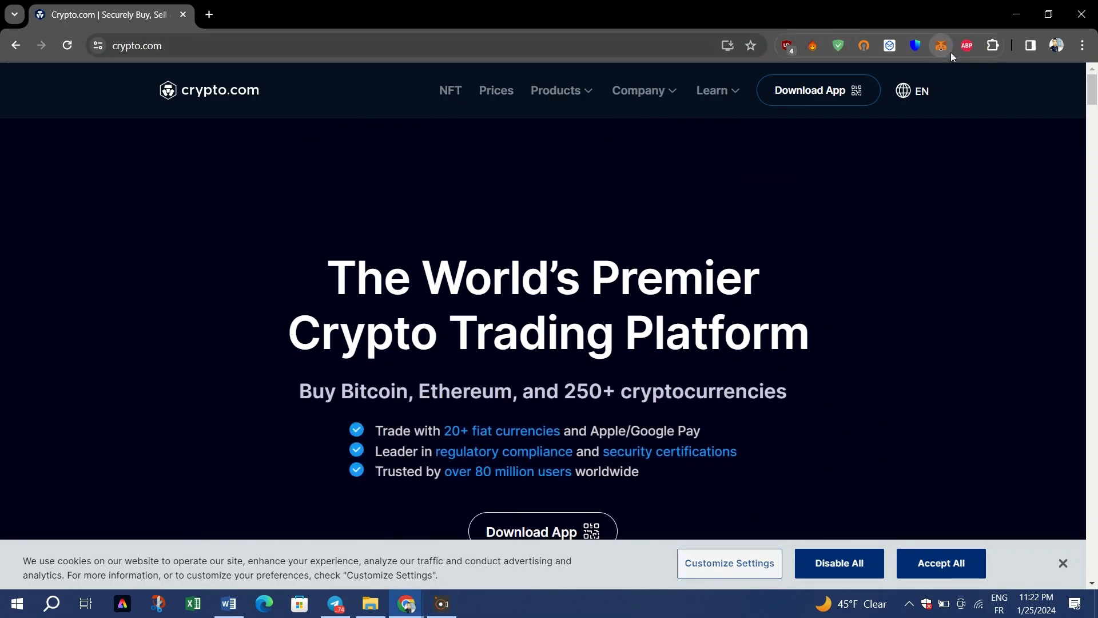
Glance at the MetaMask wallet, then search COINMAMA for its Bitcoin wallet article.
click(939, 46)
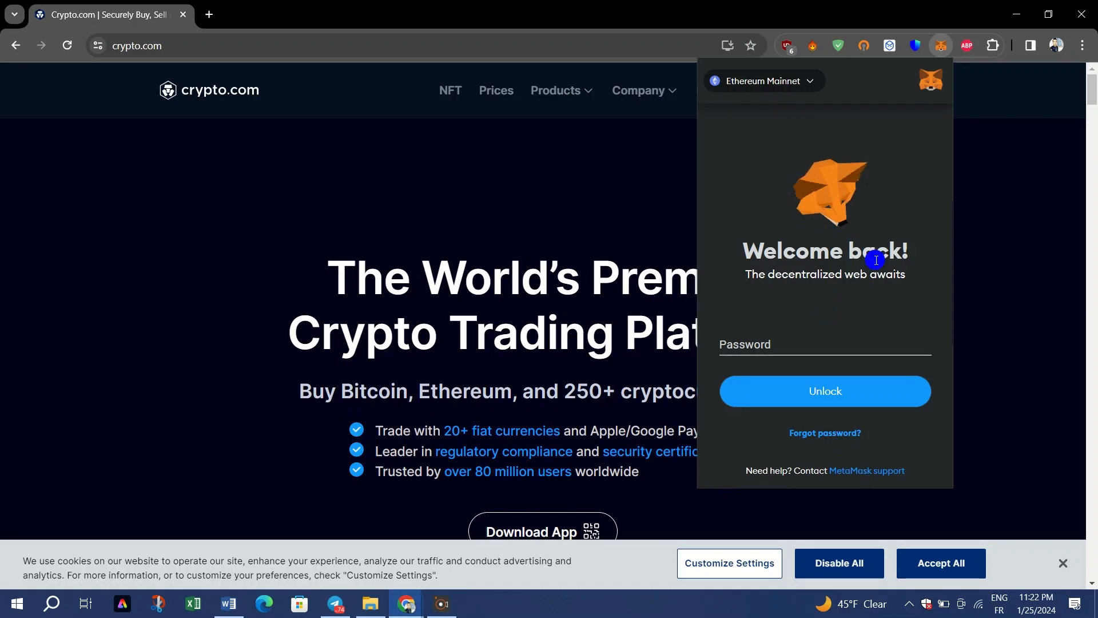
click(762, 81)
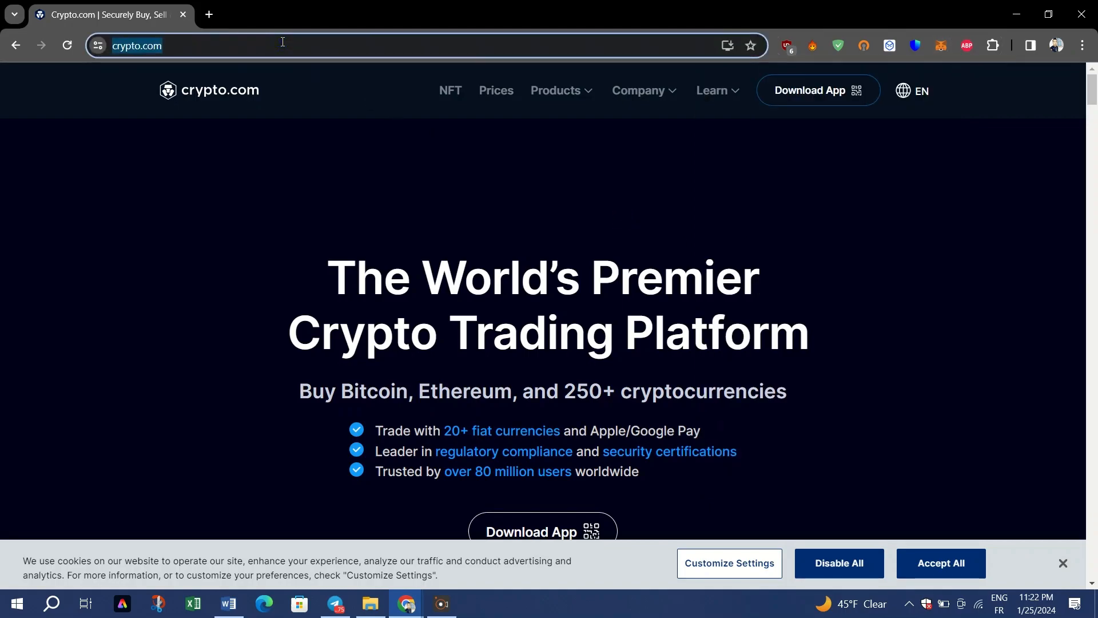
text(COINMAMA)
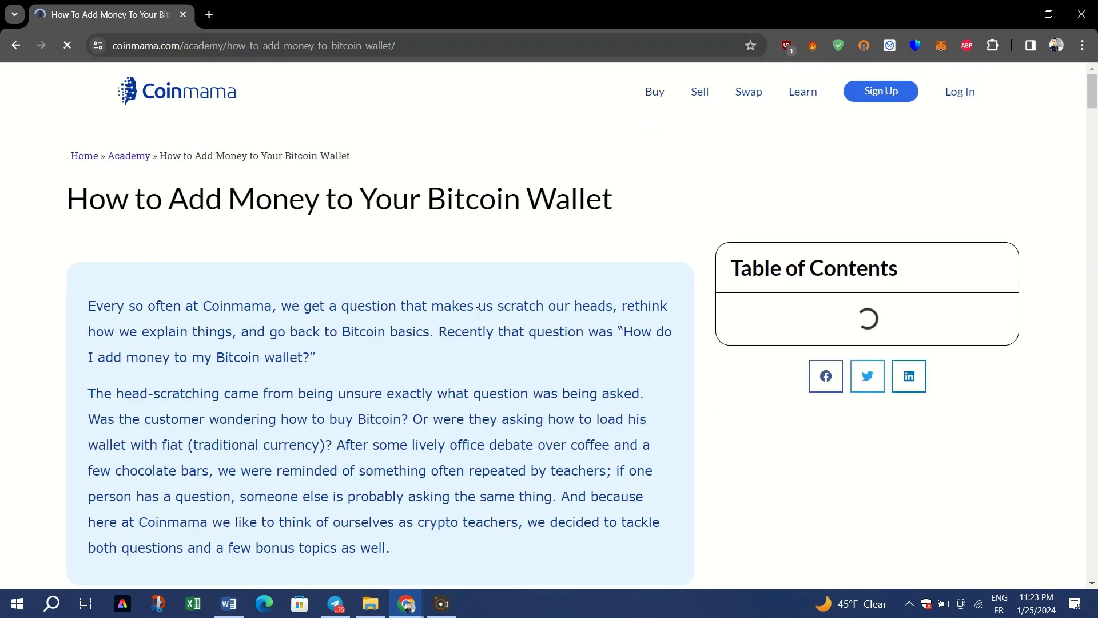
Scroll the Coinmama article through Steps 1–3, down to entering your wallet address.
scroll(down, 3)
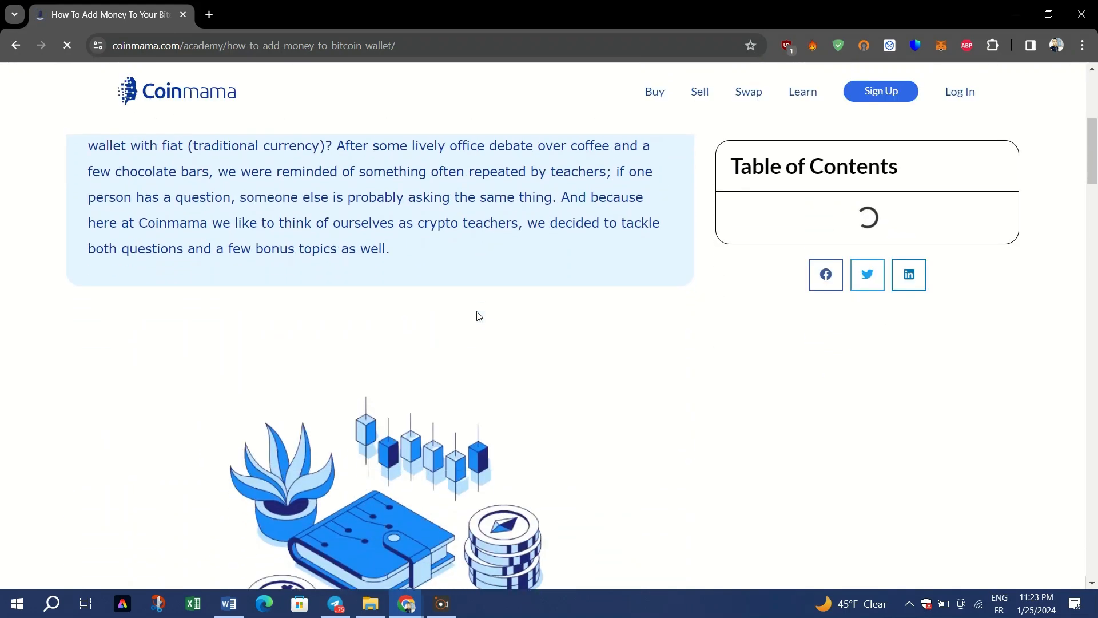
scroll(down, 3)
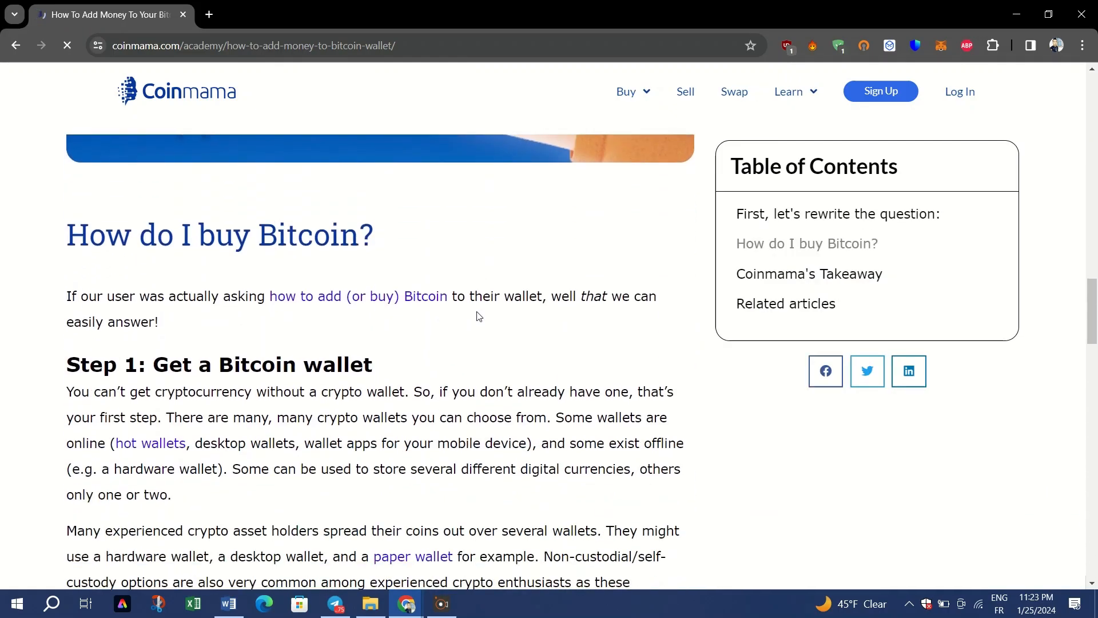
scroll(down, 3)
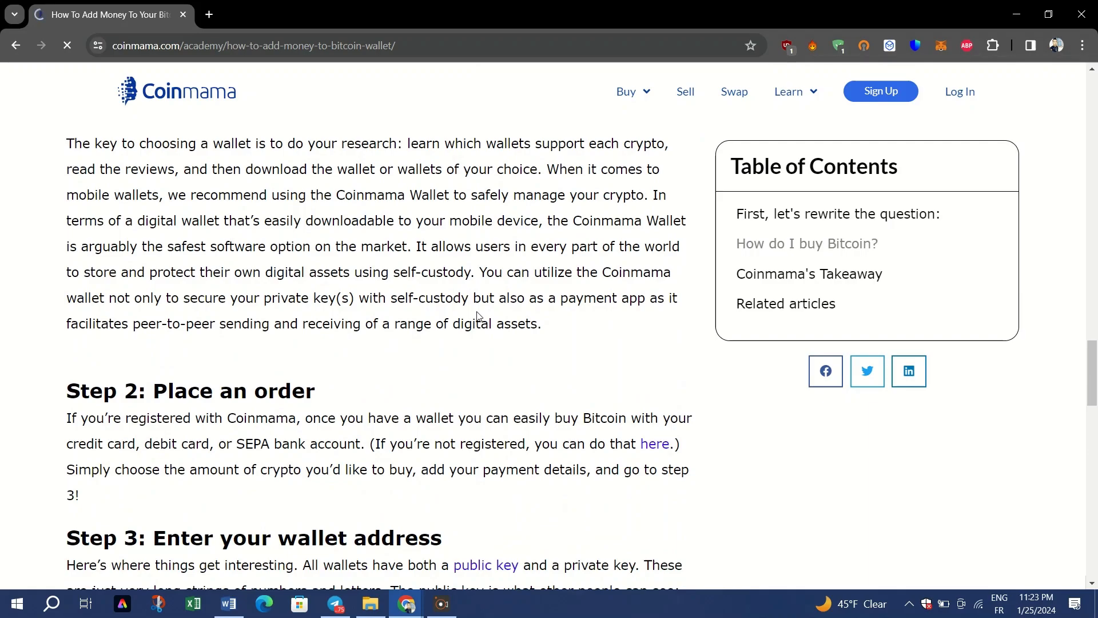
scroll(down, 3)
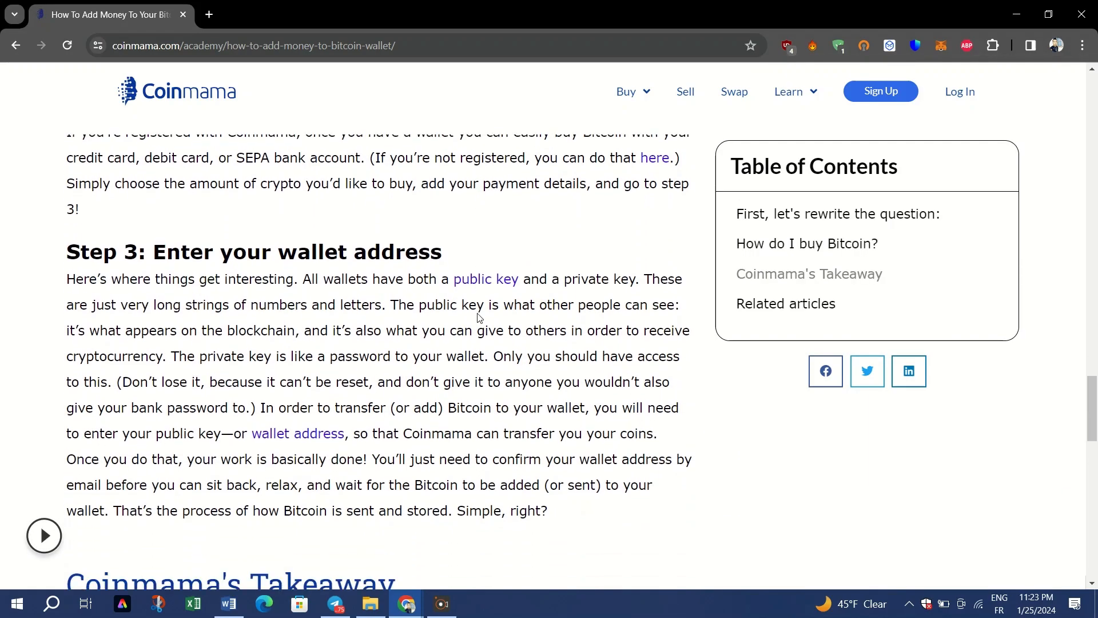
scroll(down, 3)
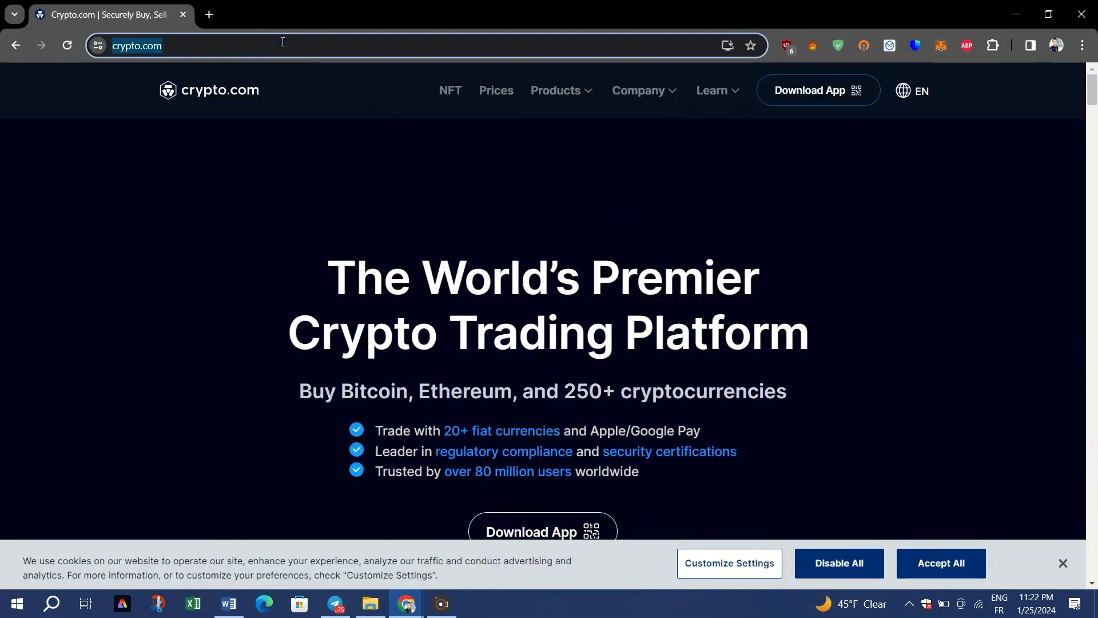
Search COINMAMA again to reopen 'How to Add Money to Your Bitcoin Wallet'.
text(COINMAMA)
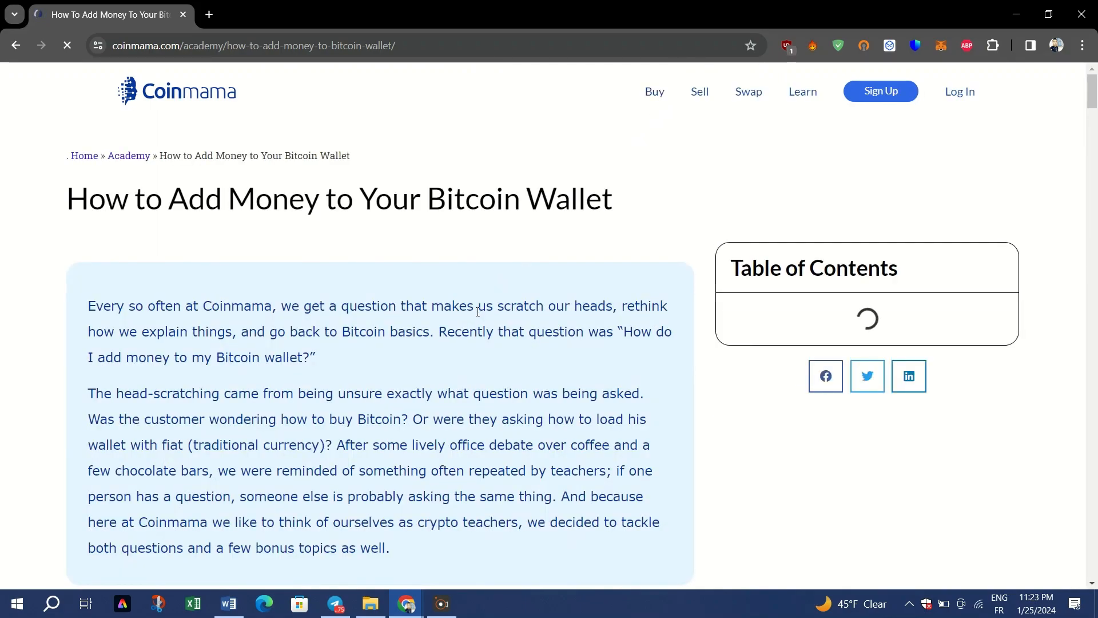
Scroll past Steps 1–3 and Coinmama's Takeaway down to Related articles.
scroll(down, 3)
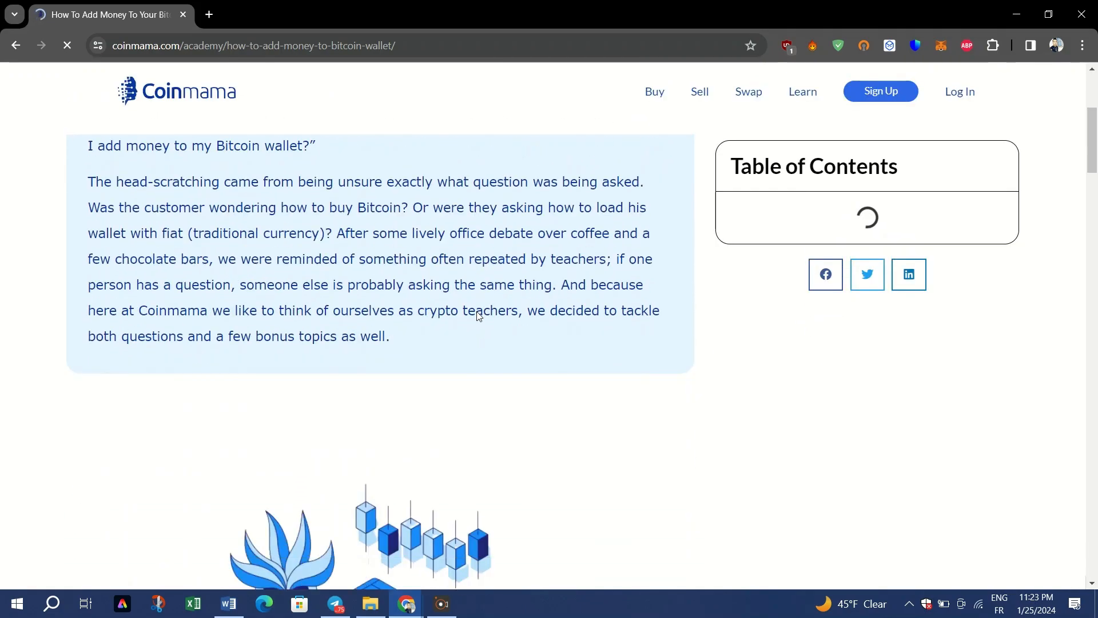
scroll(down, 3)
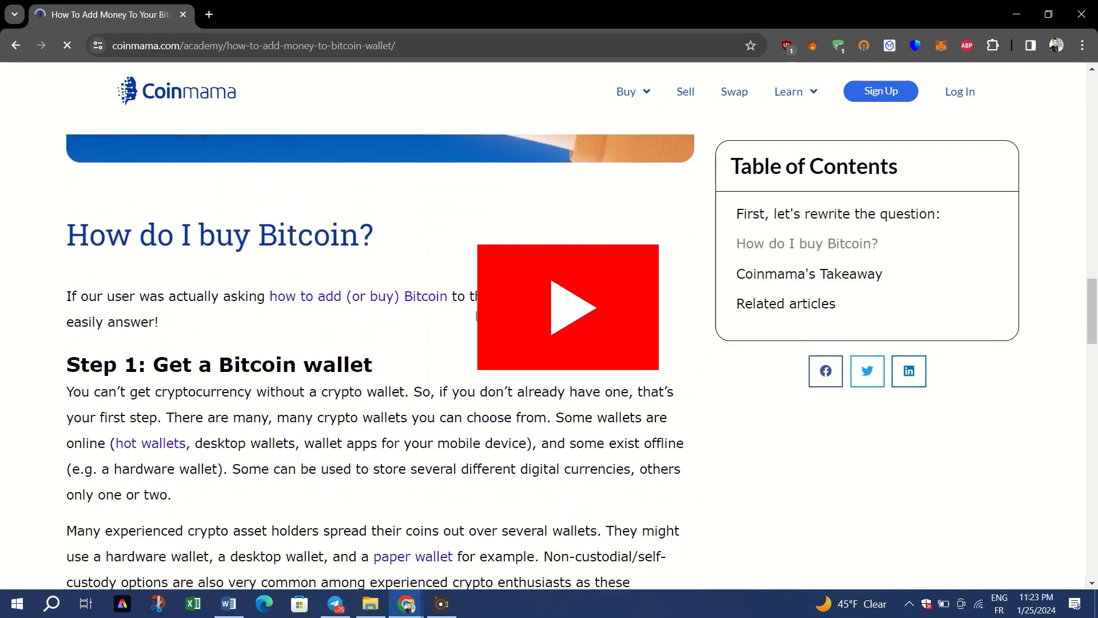
scroll(down, 3)
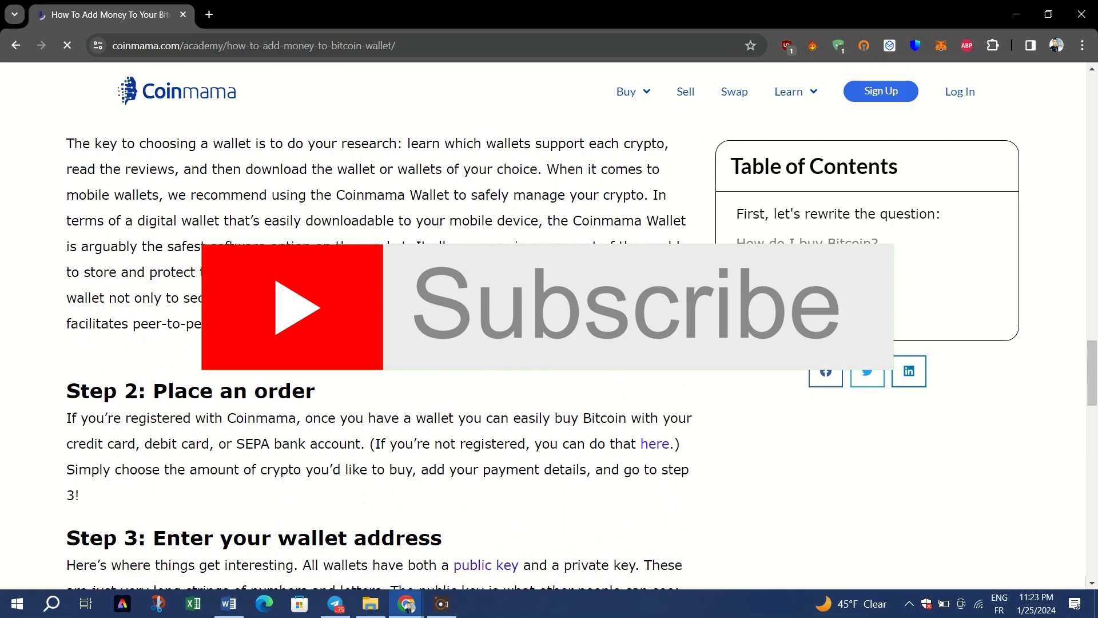
scroll(down, 3)
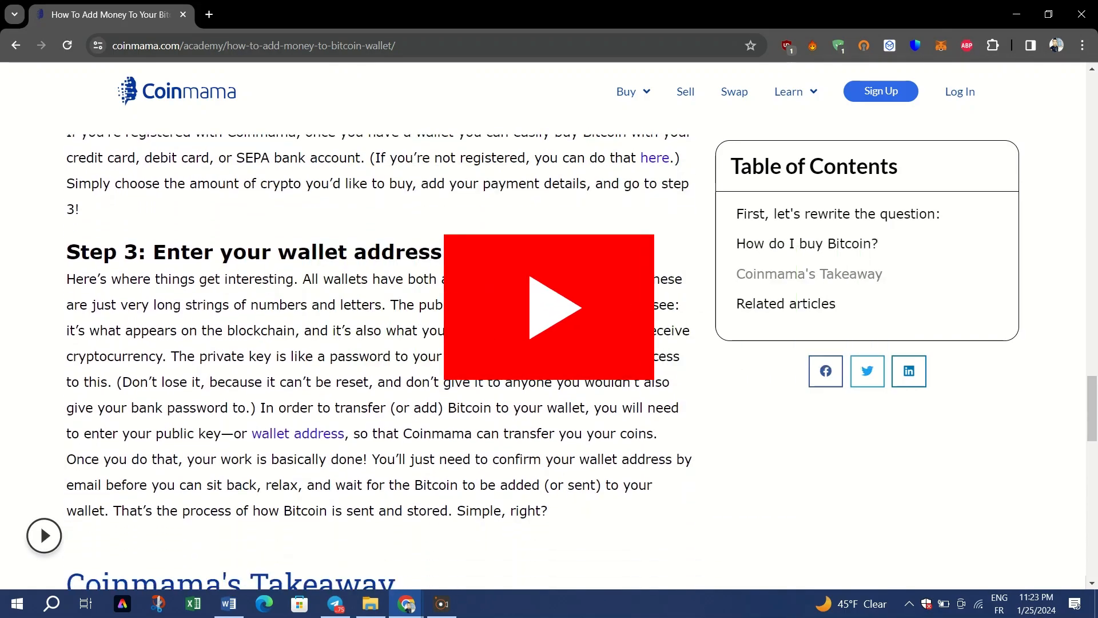
scroll(down, 3)
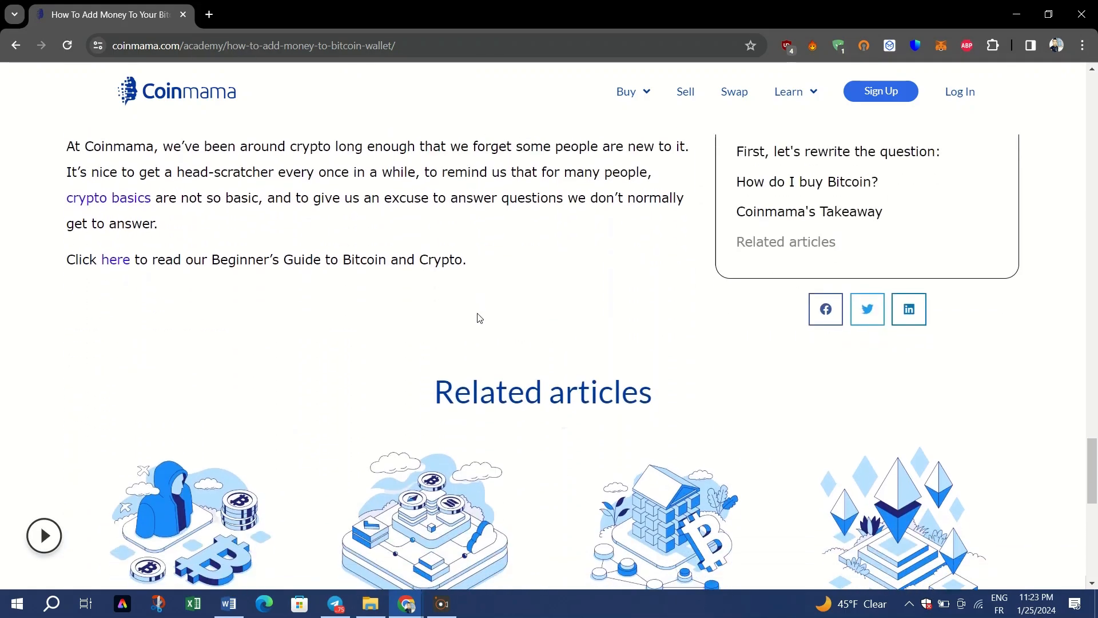